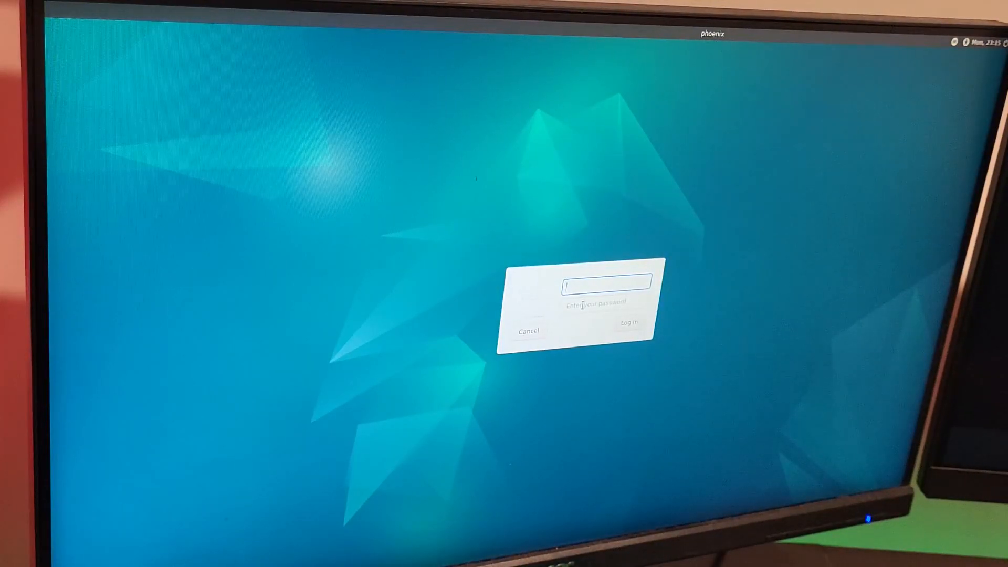
# Log in to the Debian Xfce session so the desktop with drive and home icons appears.
pyautogui.click(629, 322)
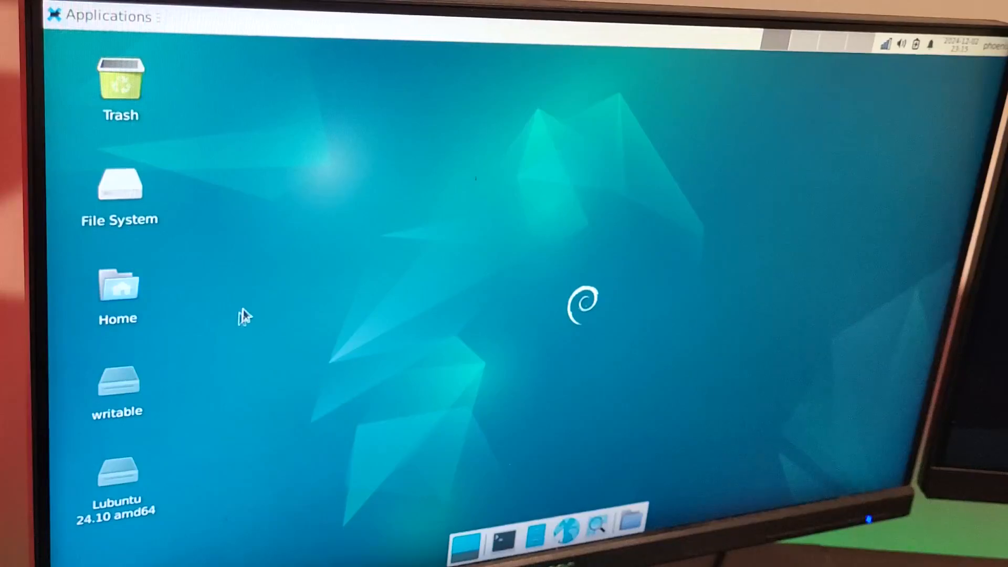
pyautogui.moveTo(150, 451)
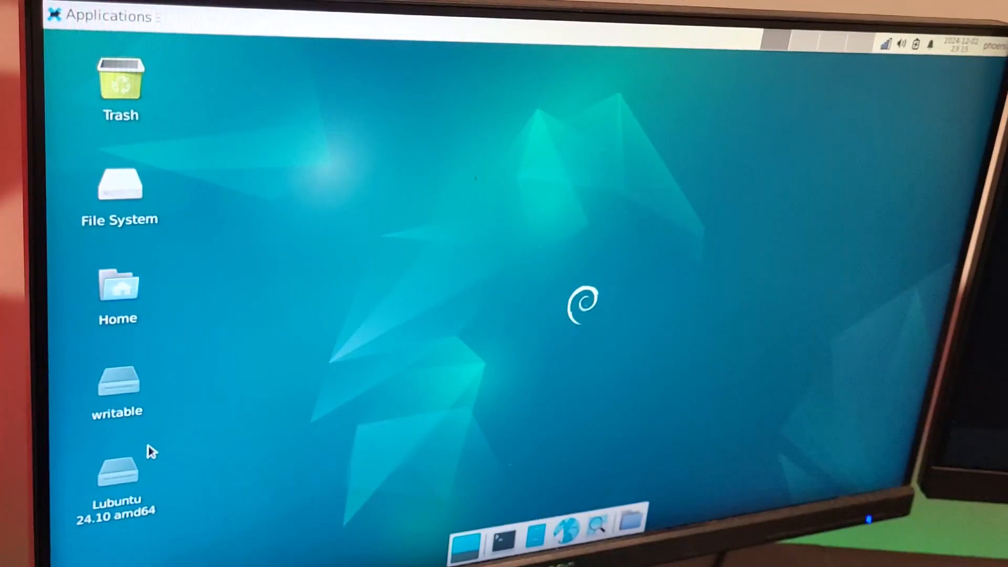
pyautogui.moveTo(234, 427)
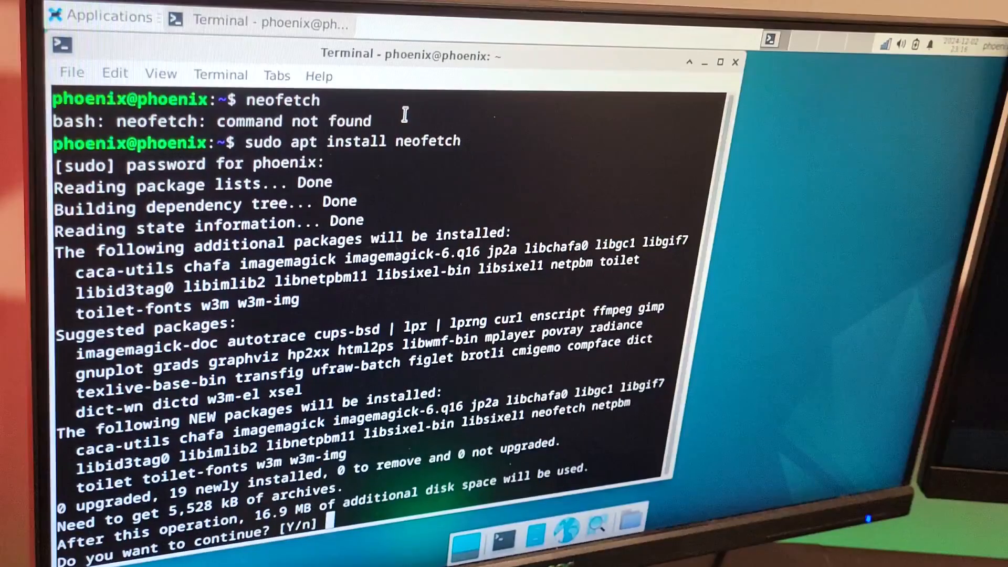
# Confirm the neofetch install with y, showing Debian 12 on the Aspire R1600 with Intel Atom 230.
pyautogui.write('y')
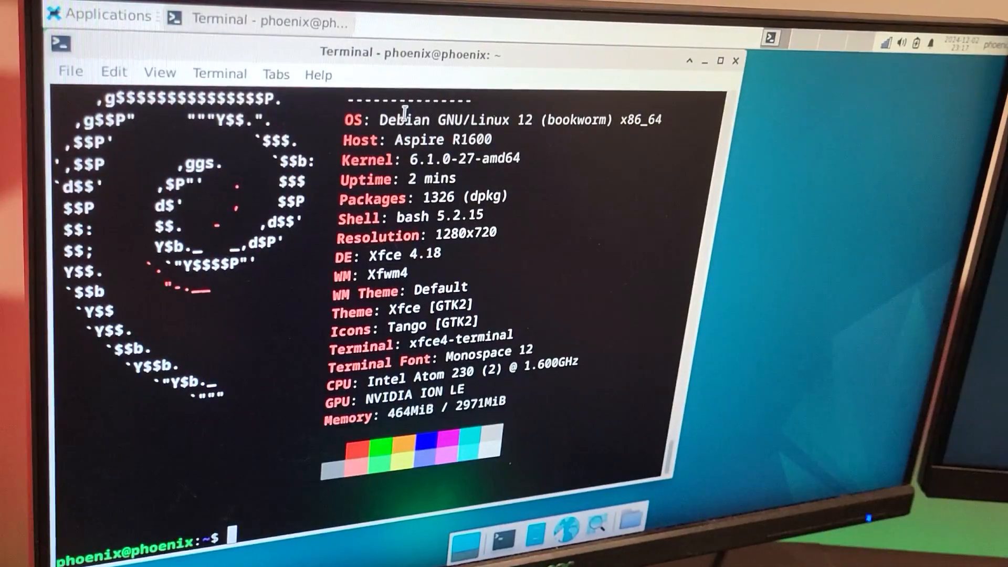
pyautogui.moveTo(840, 130)
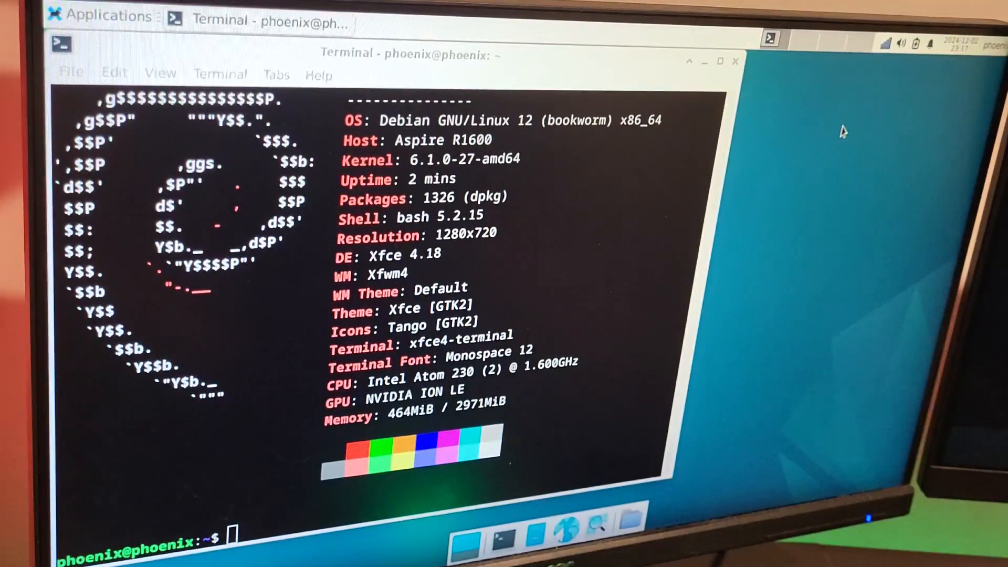
pyautogui.moveTo(735, 58)
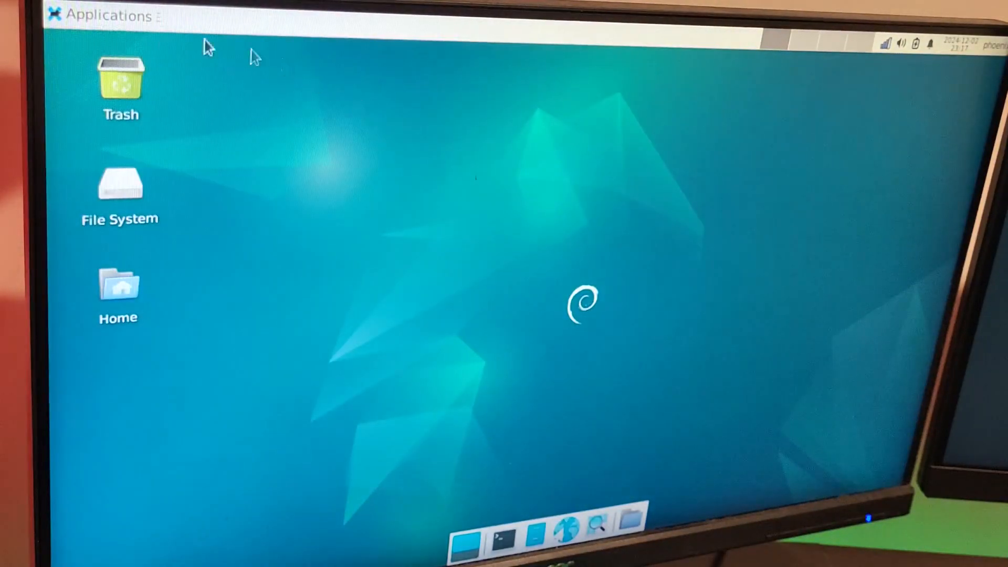
# Log out of the Xfce session from the Applications menu.
pyautogui.click(103, 15)
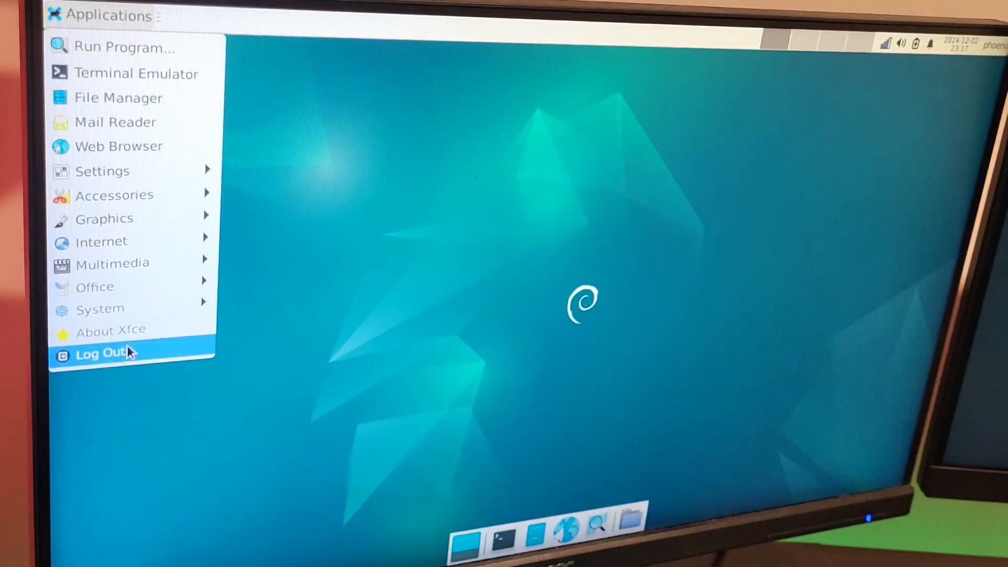
pyautogui.click(99, 353)
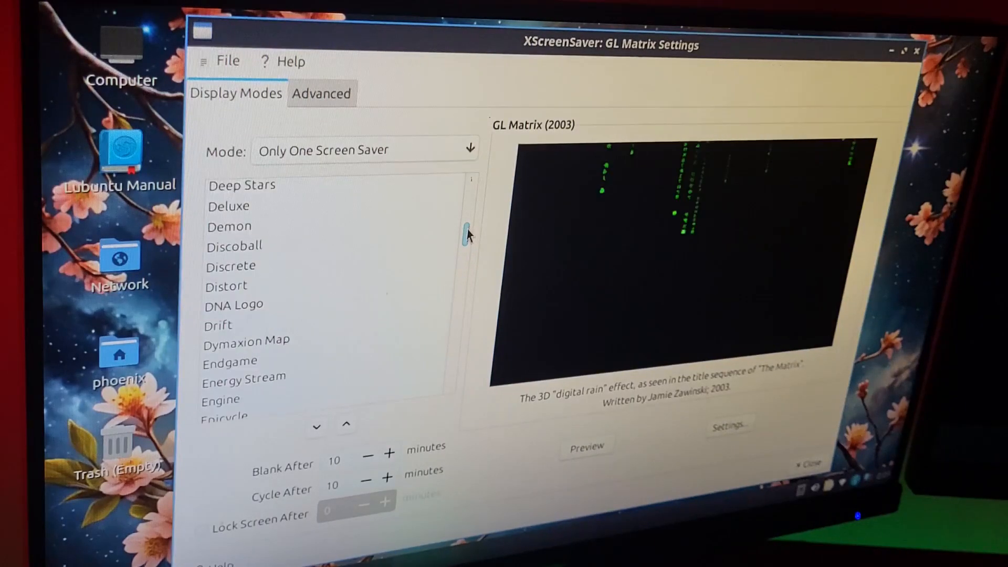
# Select Handsy in the Display Modes list, replacing GL Matrix as the screensaver.
pyautogui.scroll(-3)
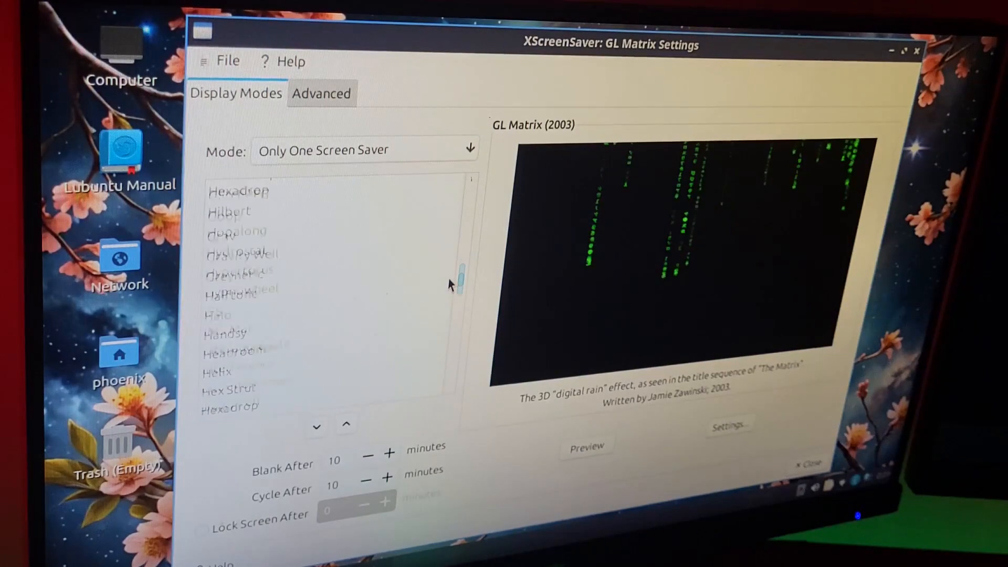
pyautogui.scroll(-3)
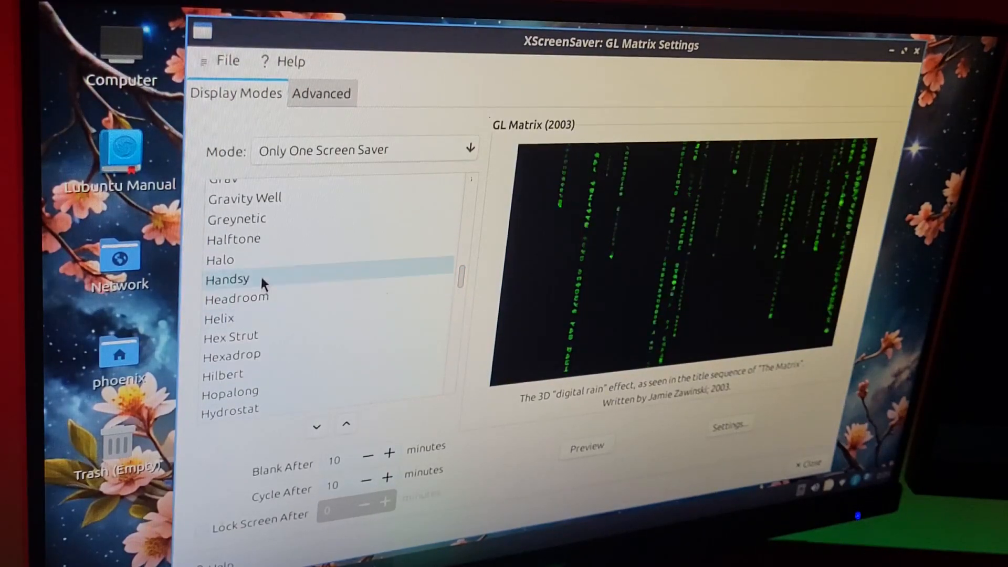
pyautogui.click(227, 280)
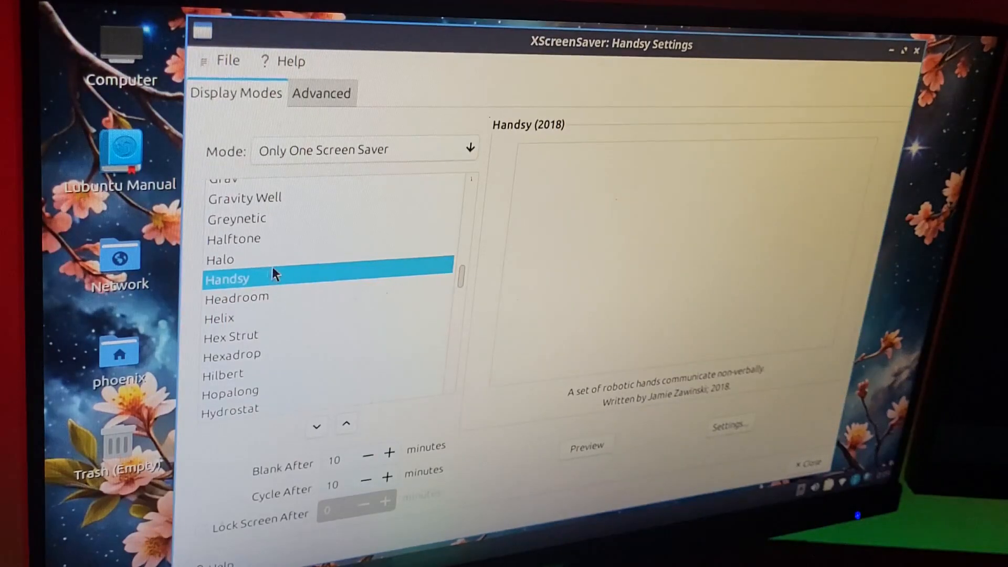
pyautogui.click(584, 447)
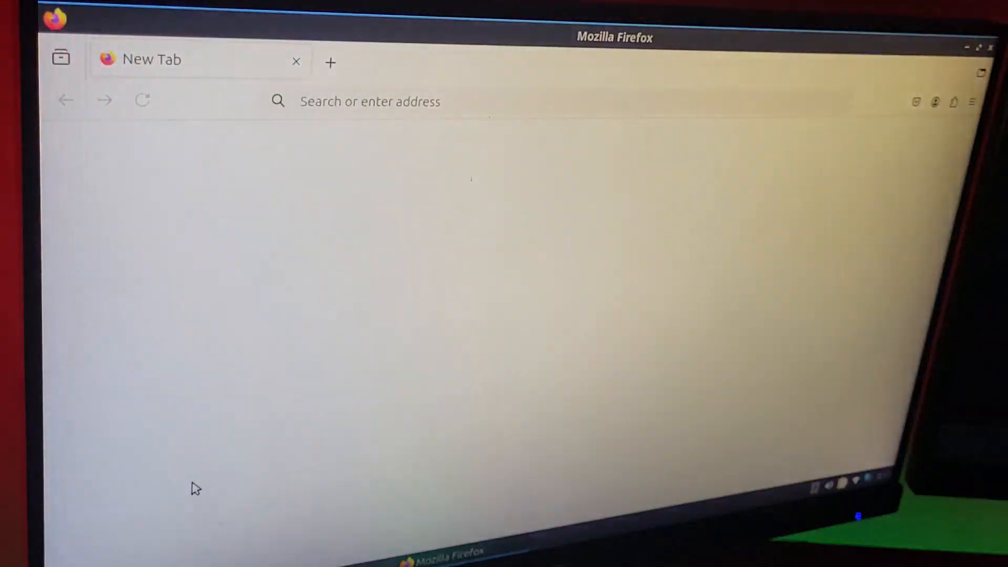
# Go to the pystardust/ani-cli GitHub repository and view its installation instructions.
pyautogui.click(369, 101)
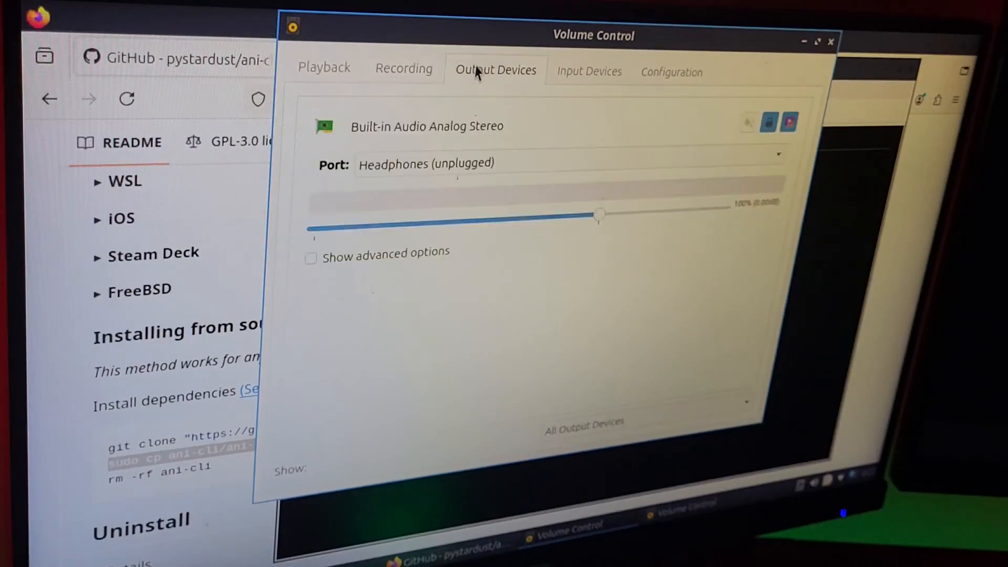
# Check the Input Devices and Output Devices tabs, both showing unplugged headphone and microphone ports.
pyautogui.click(588, 71)
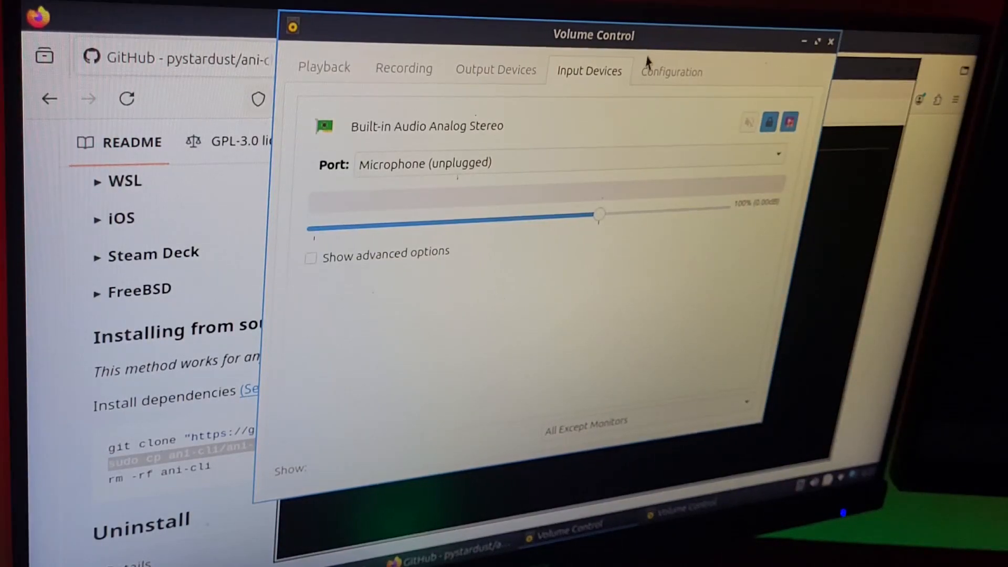
pyautogui.click(323, 67)
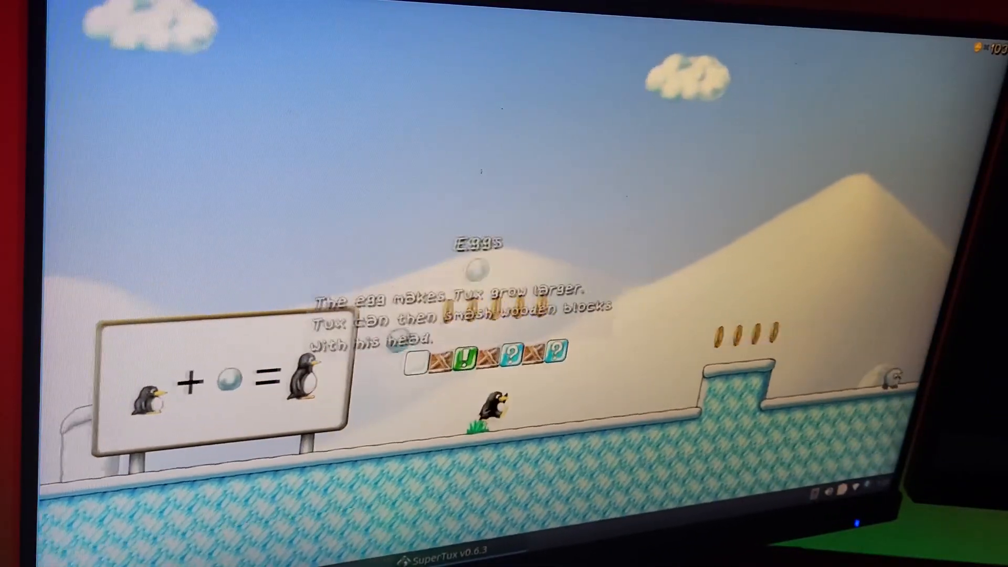
# Walk Tux right past the Eggs tutorial sign toward the bonus blocks and coins.
pyautogui.press('right')
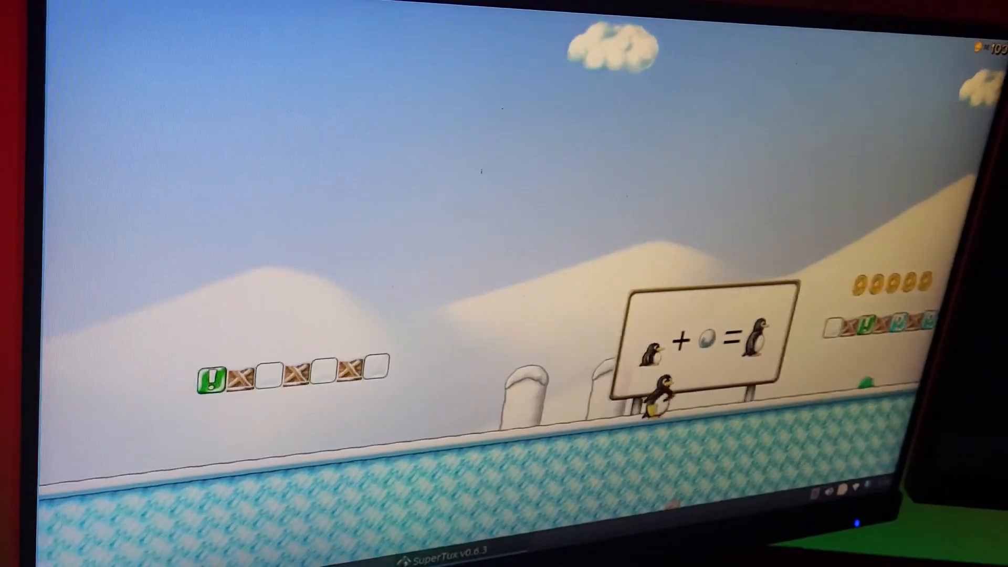